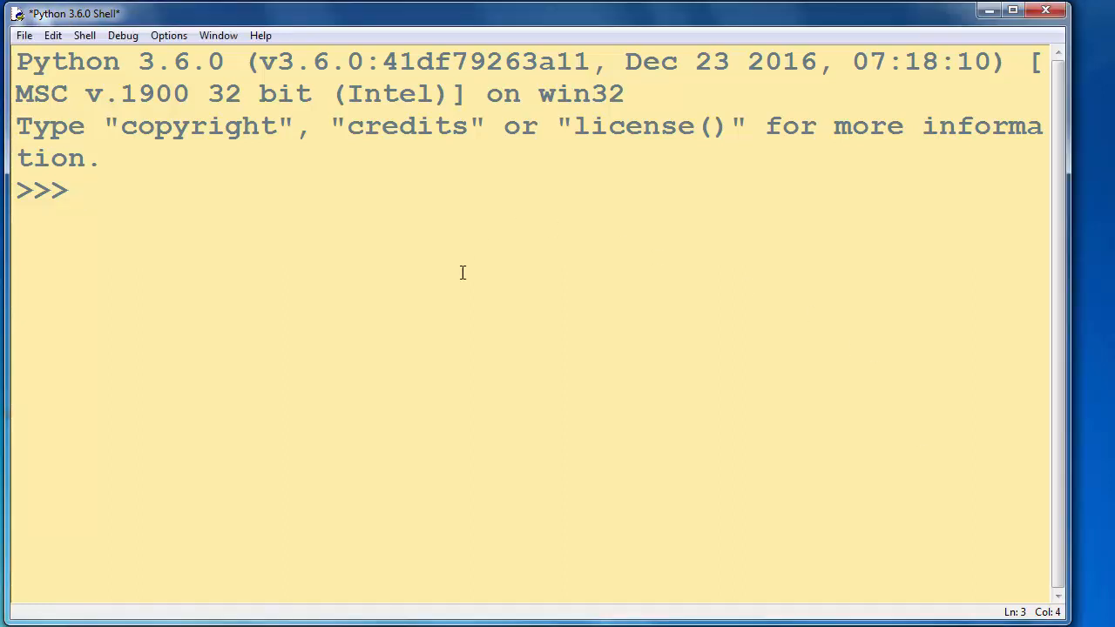
Run my_file = open("C:\\files\\50states.txt") to open the states text file
type("my_file =")
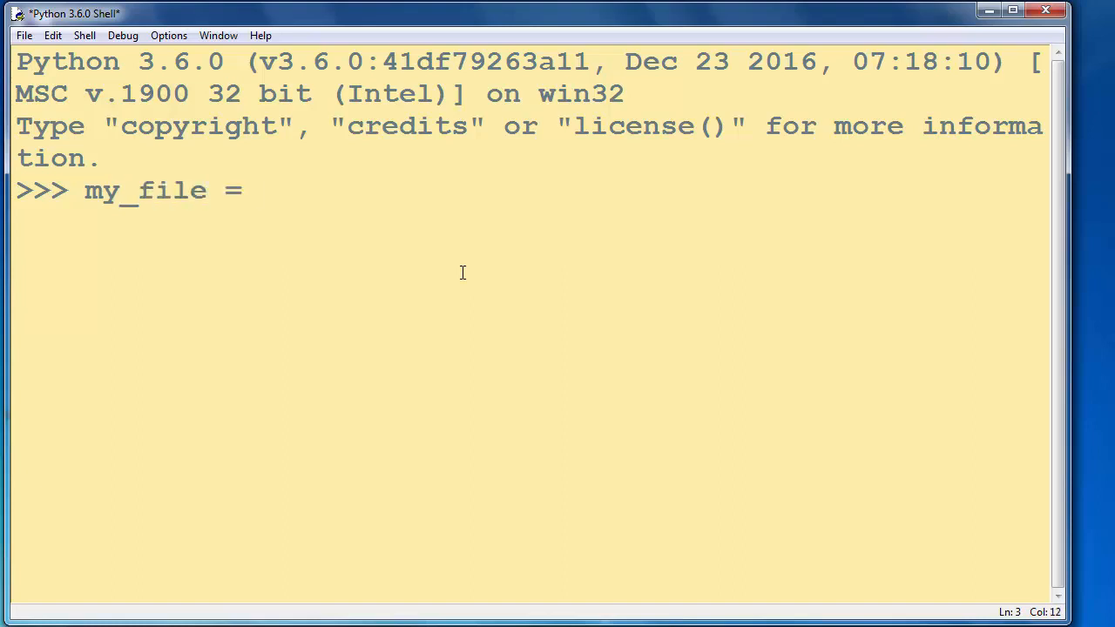
type("open(")
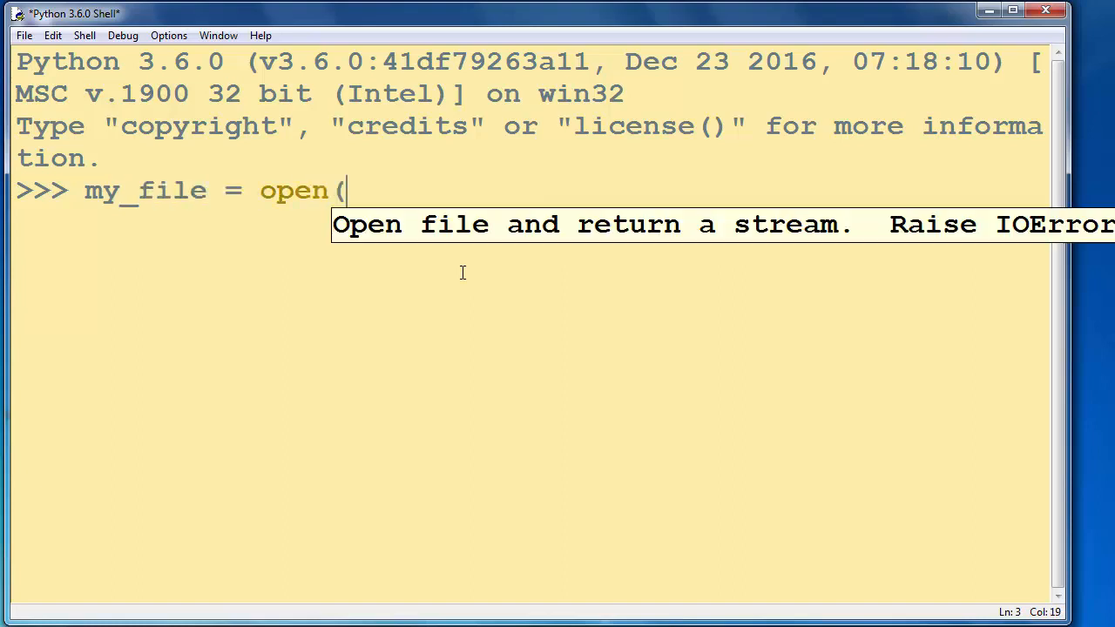
type("\"")
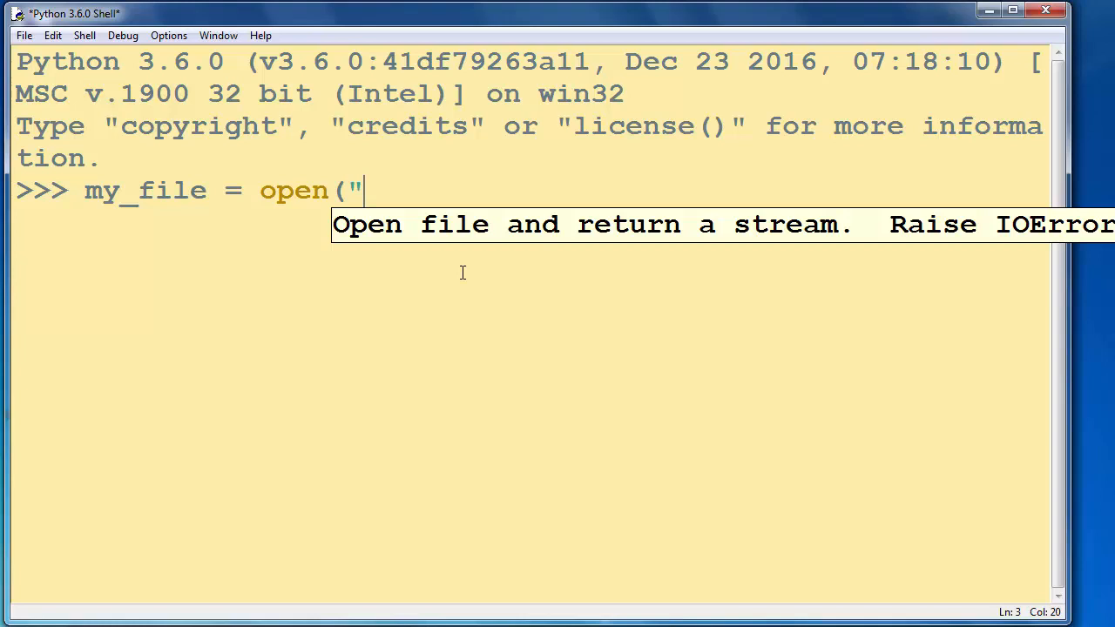
type("C:\\\\")
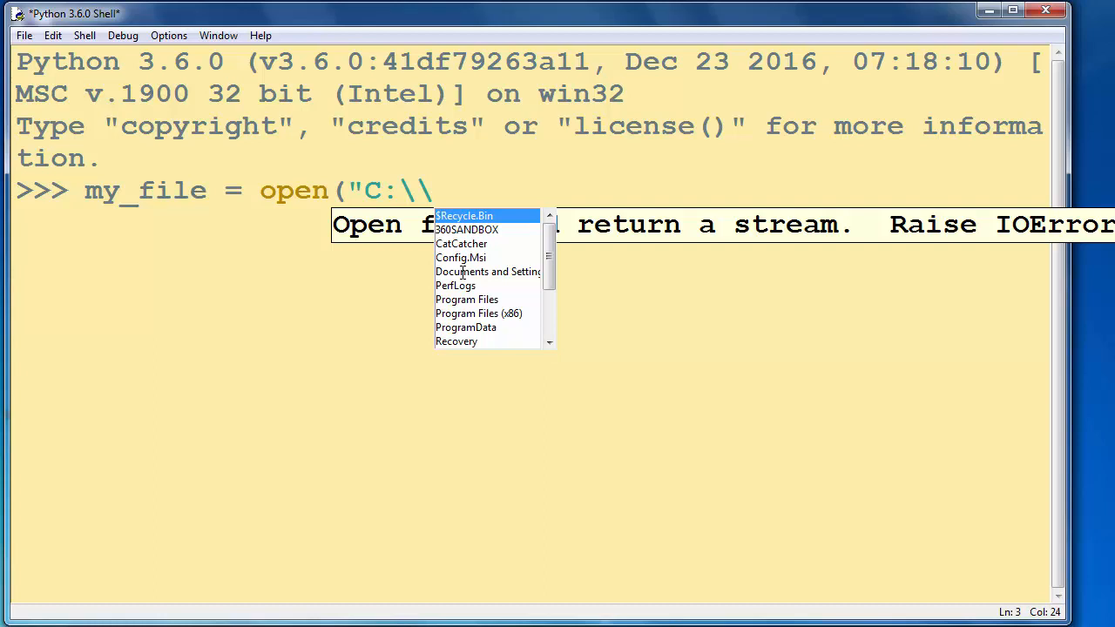
type("files\\")
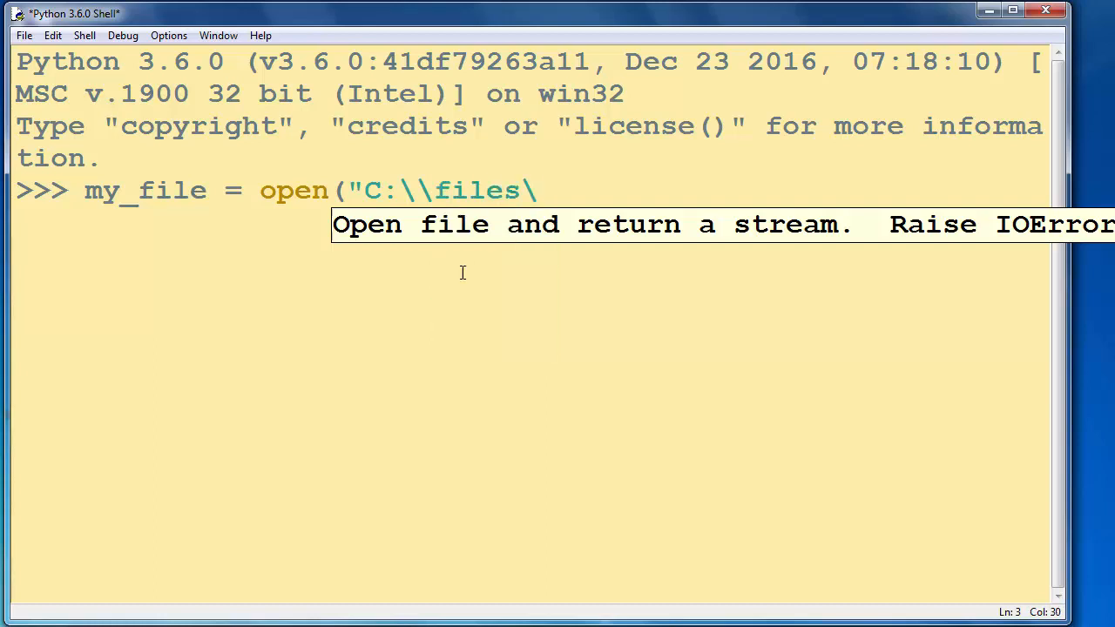
type("\\")
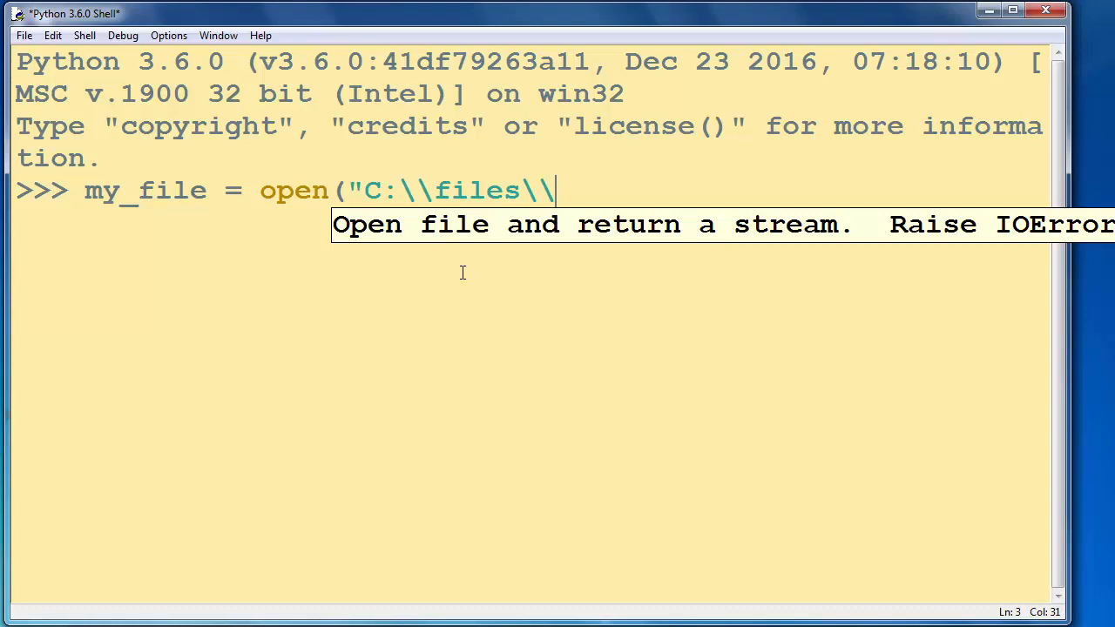
type("5")
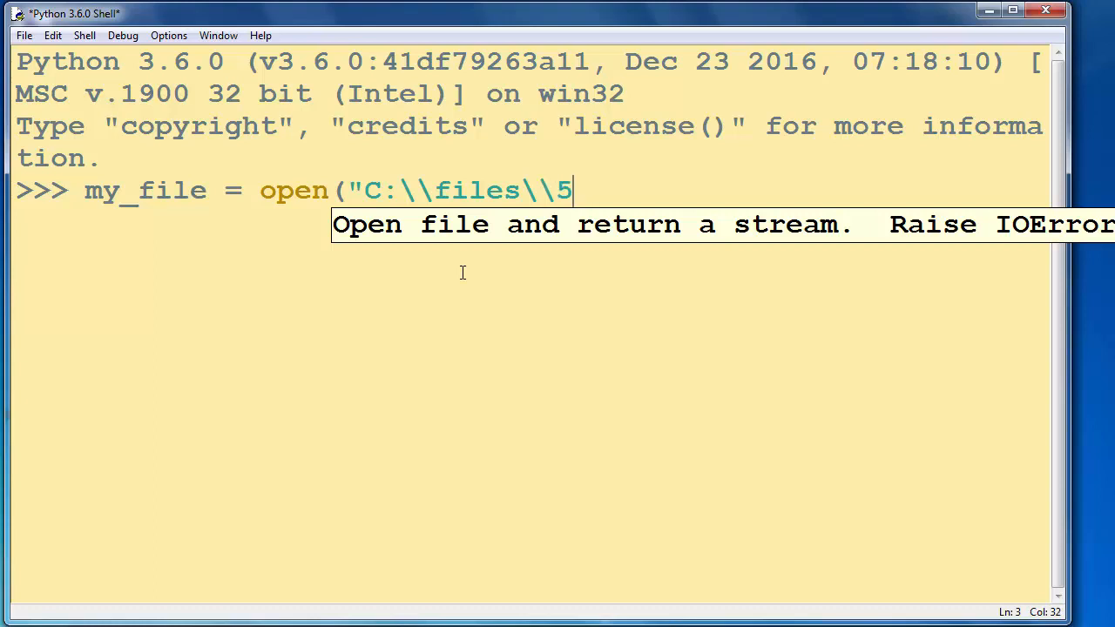
type("0states")
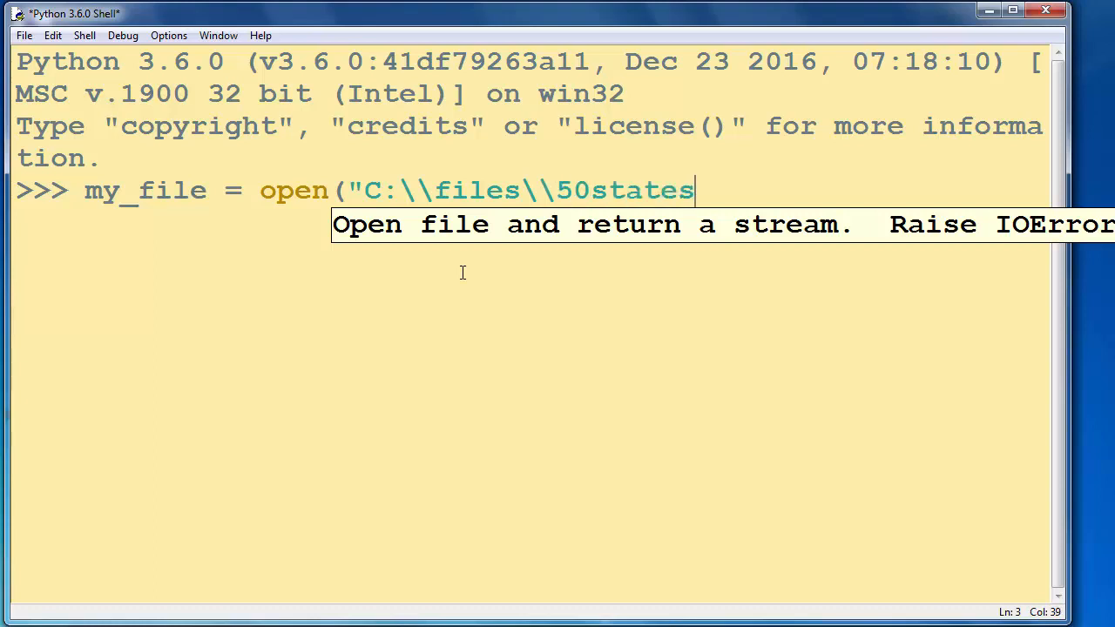
type(".txt")
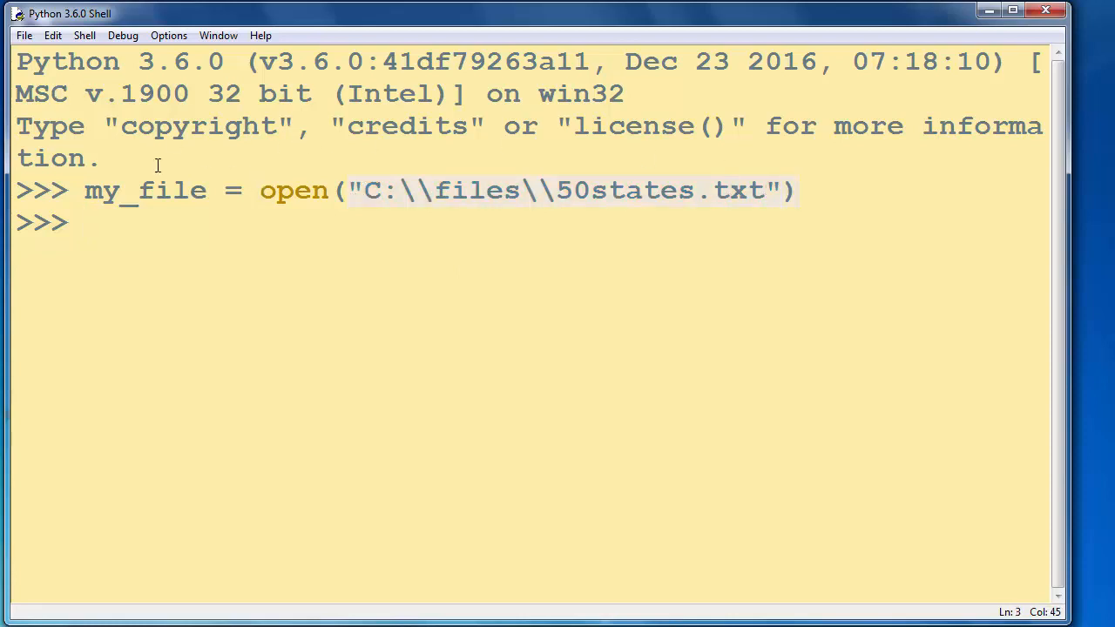
Run files_content = my_file.read() to load the whole file's text into a variable
left_click(540, 190)
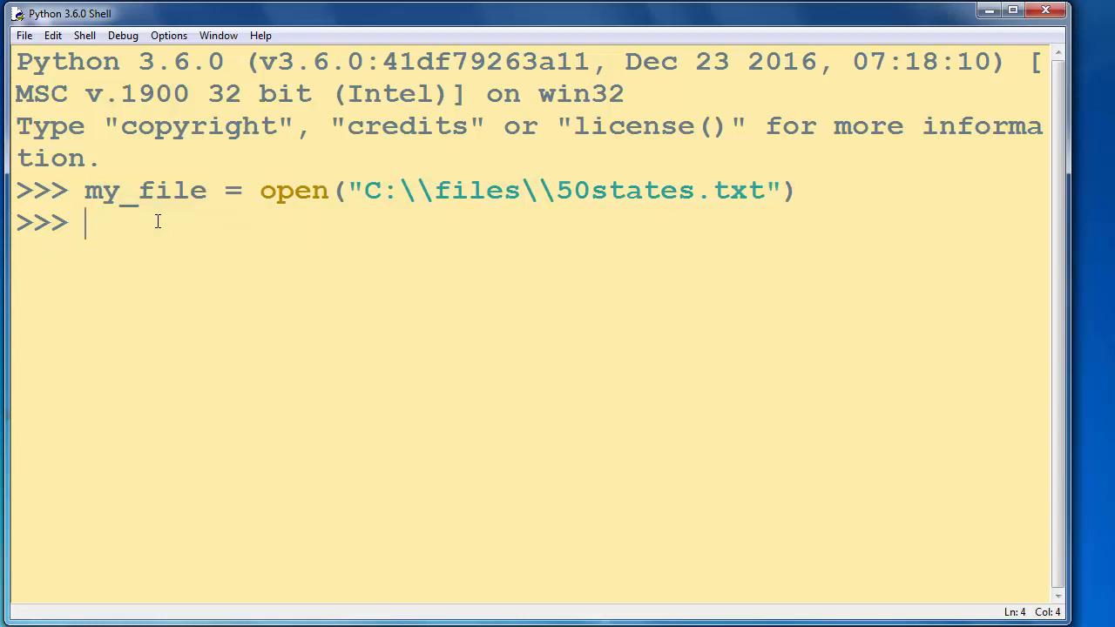
type("file")
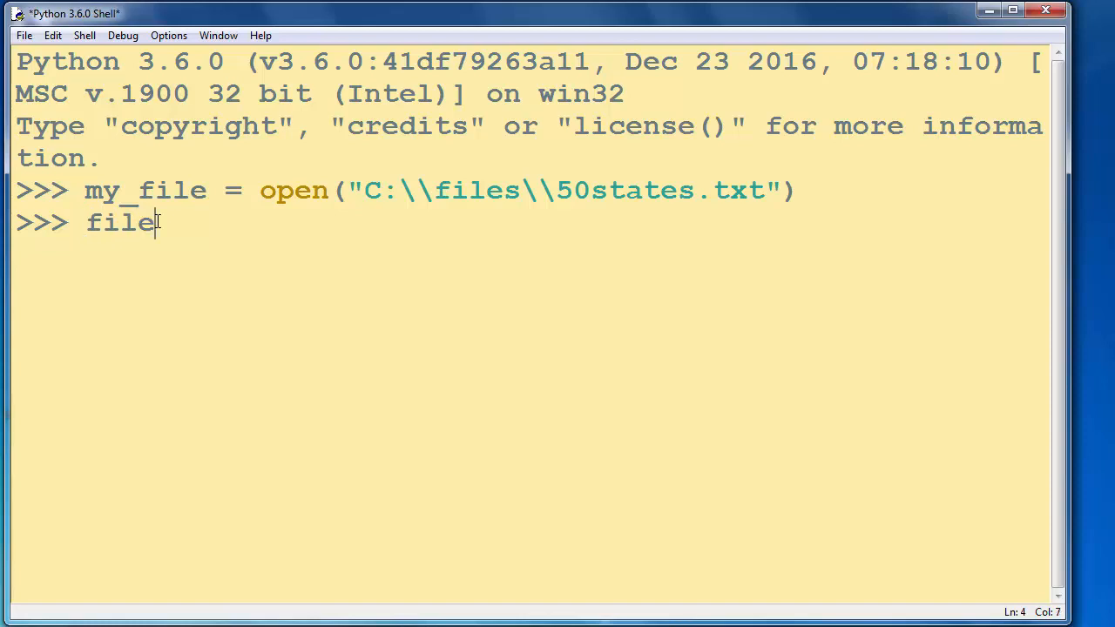
type("s_contant =")
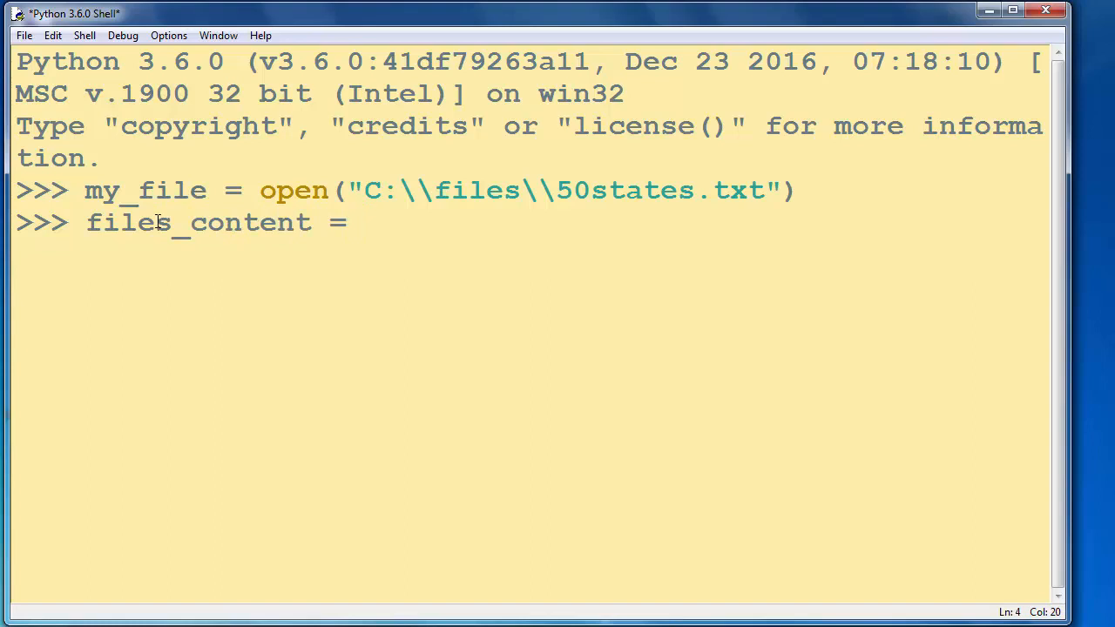
type("my_f")
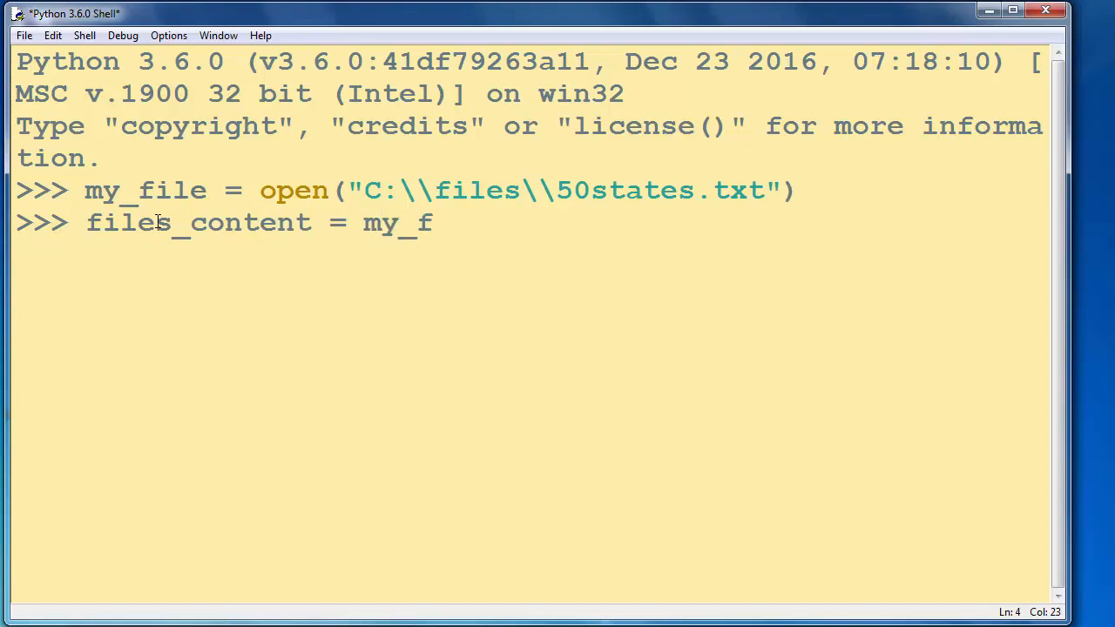
type("ile.")
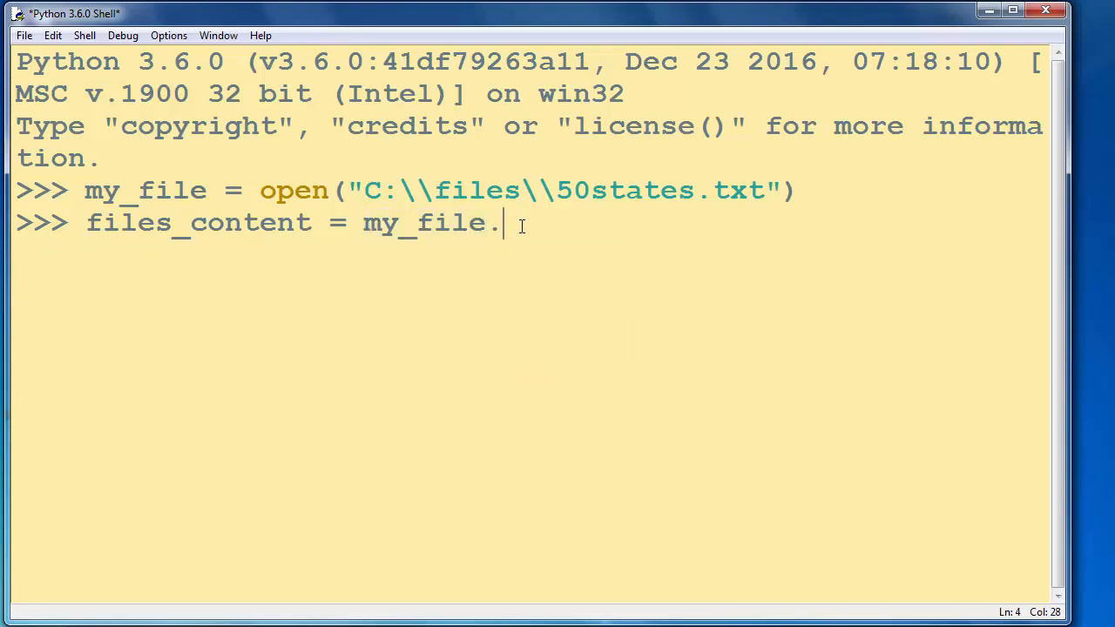
type("read()")
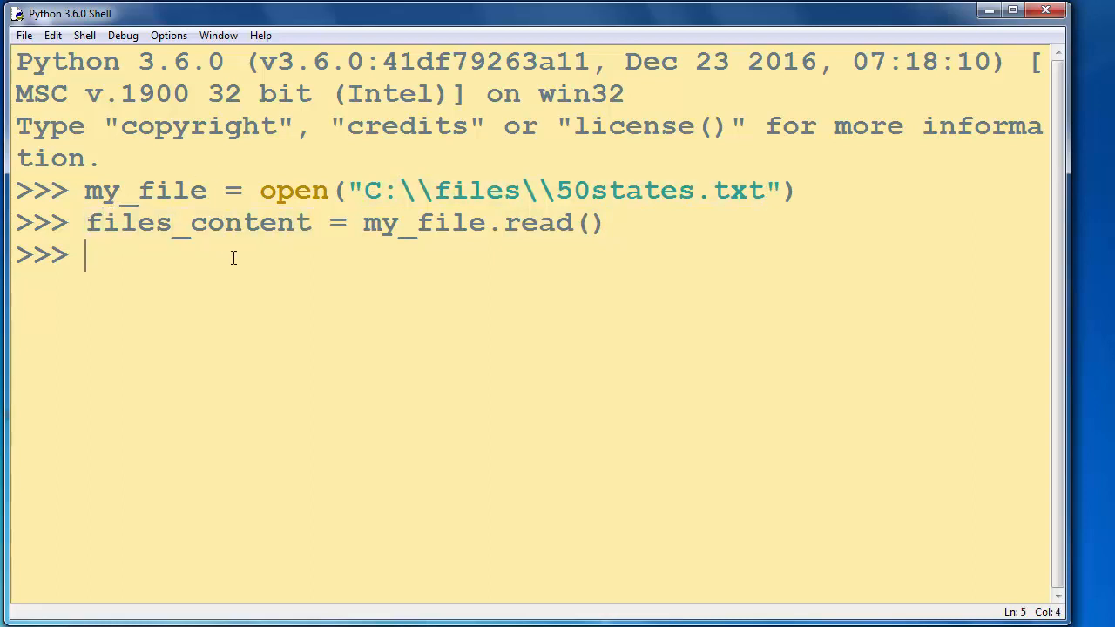
Run print(files_content) and review the listing of states from Alabama through Wisconsin
type("print(file")
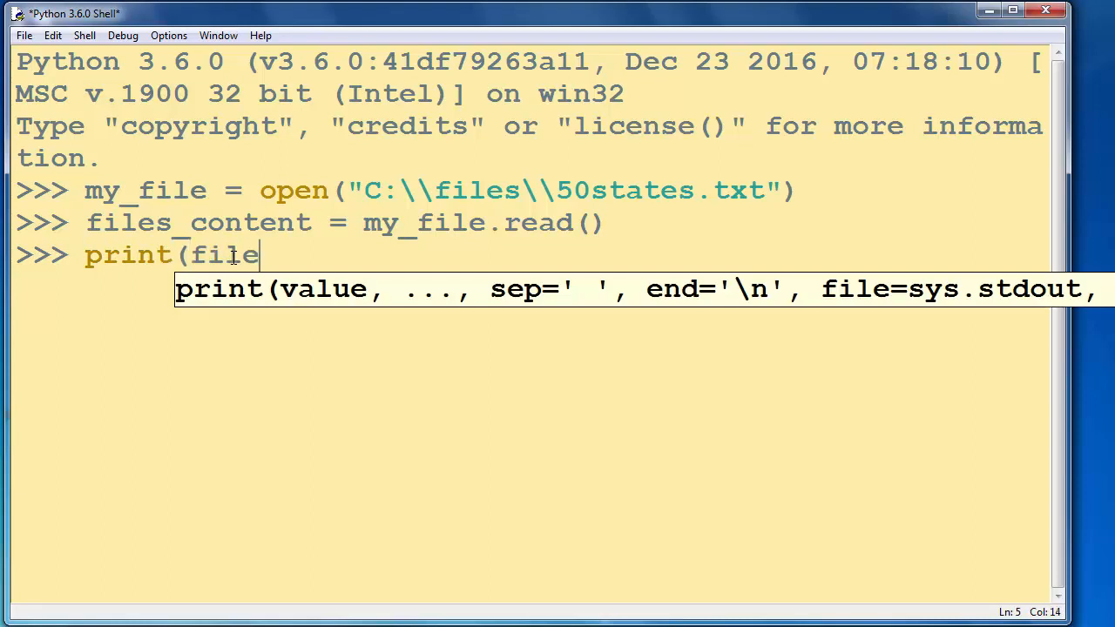
type("s_cont")
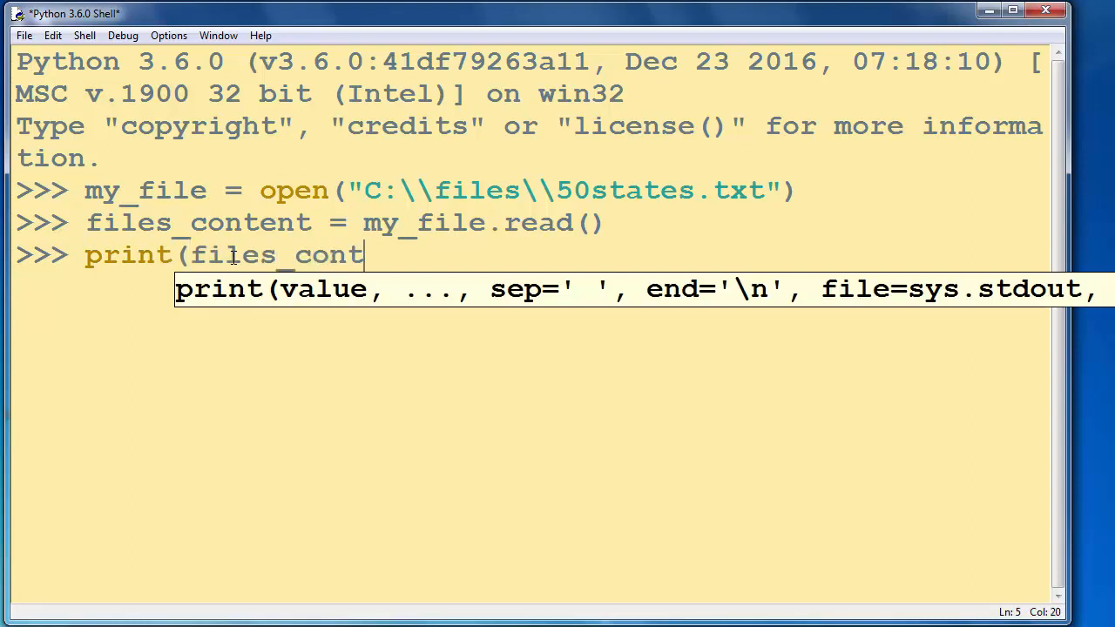
type("ent")
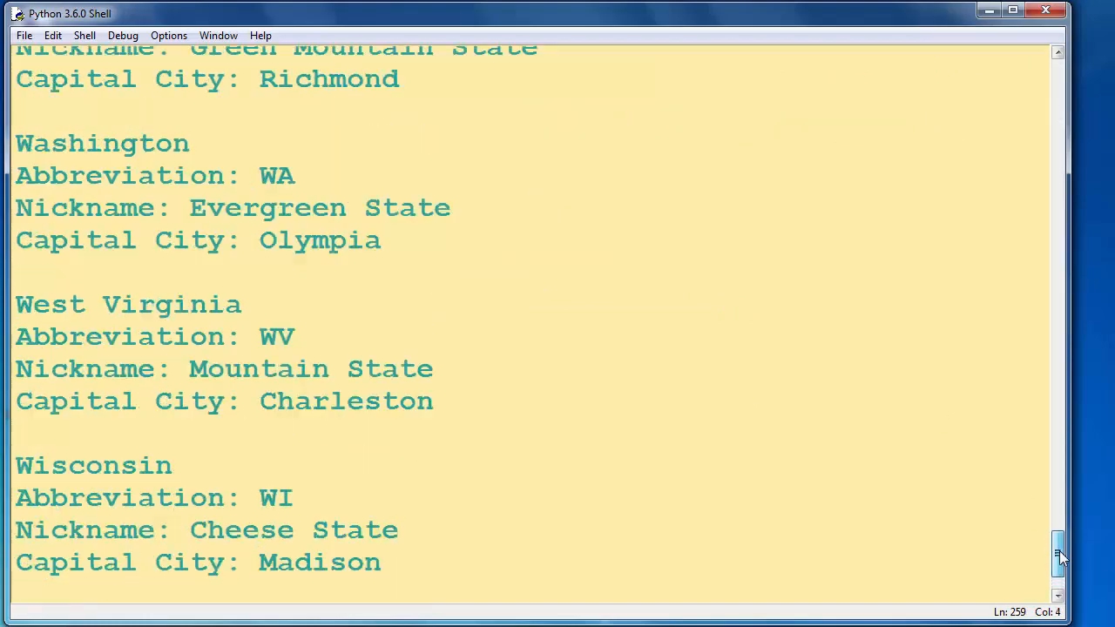
left_click_drag(1059, 557, 1059, 397)
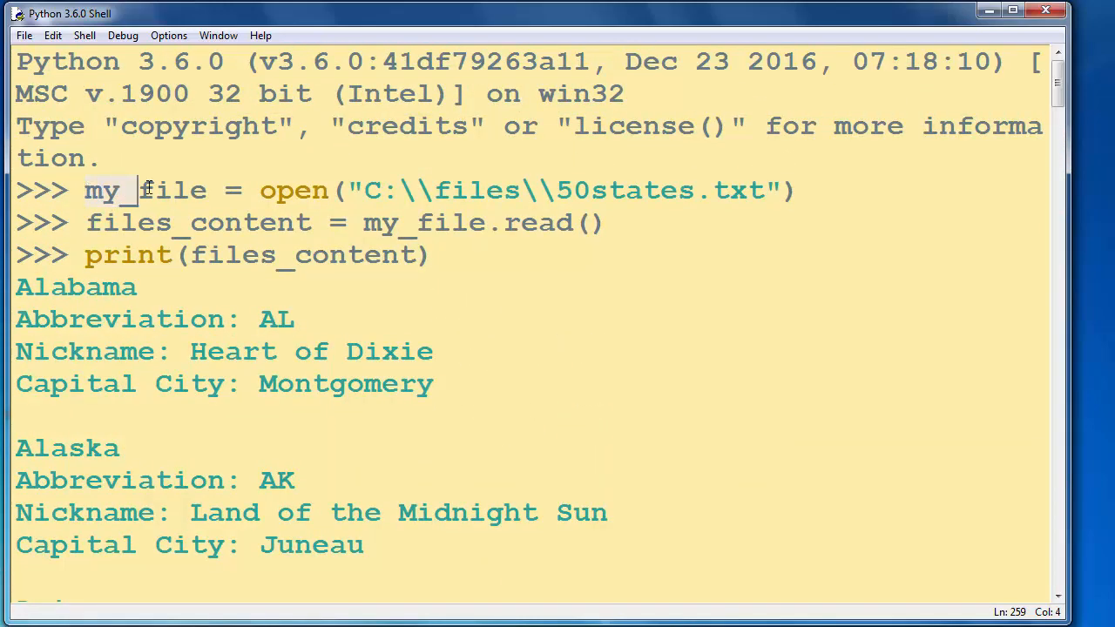
right_click(154, 190)
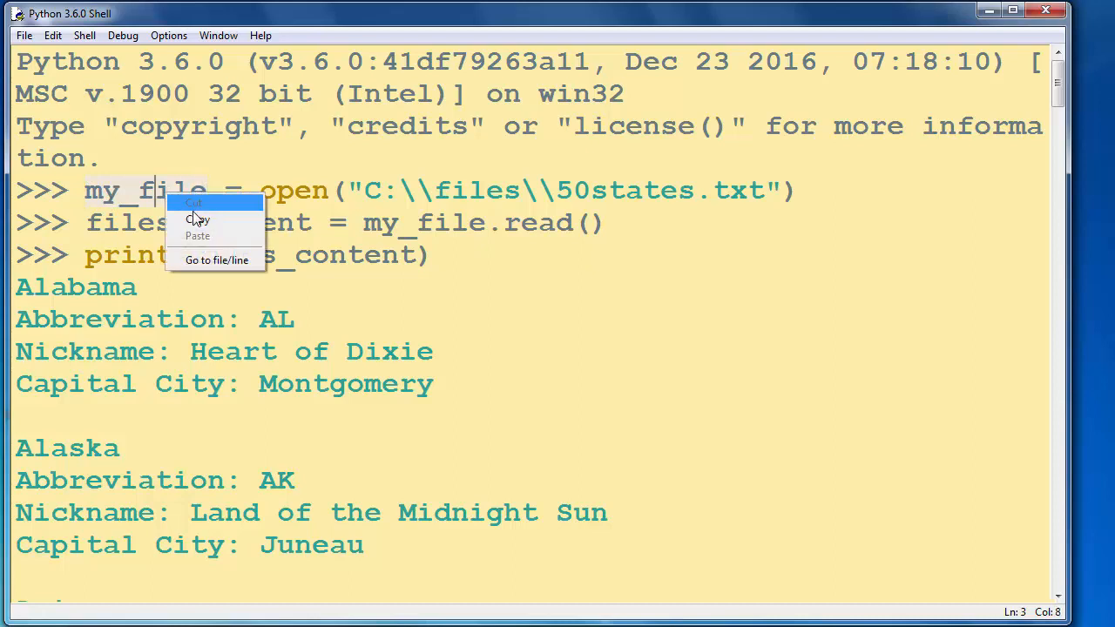
left_click(676, 189)
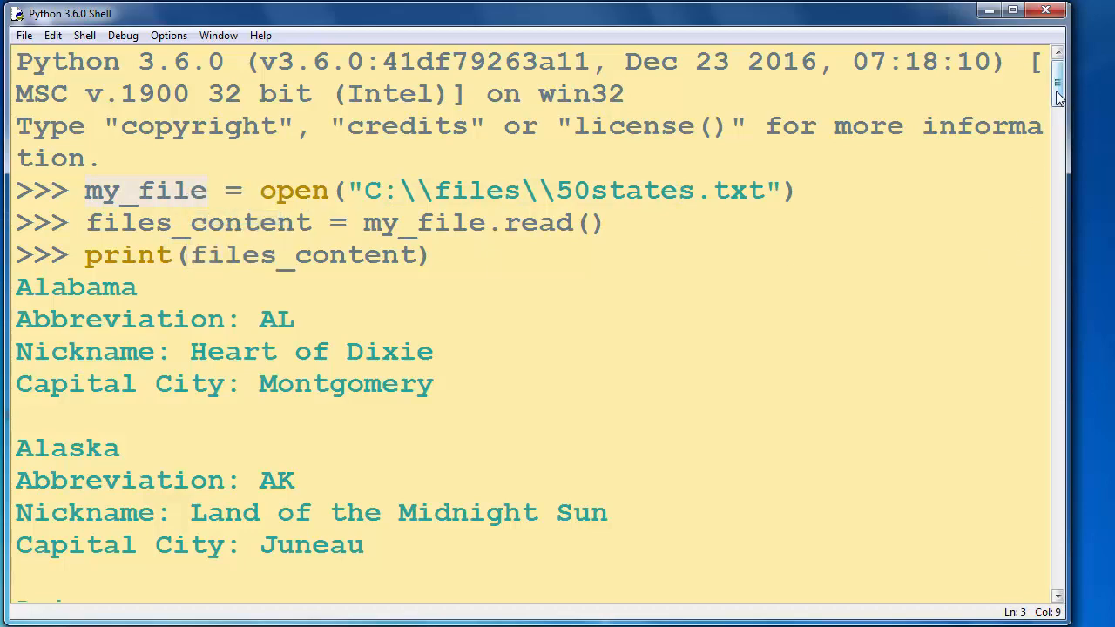
Run my_file.close() to close the 50states file, returning a fresh prompt
scroll("down", 3)
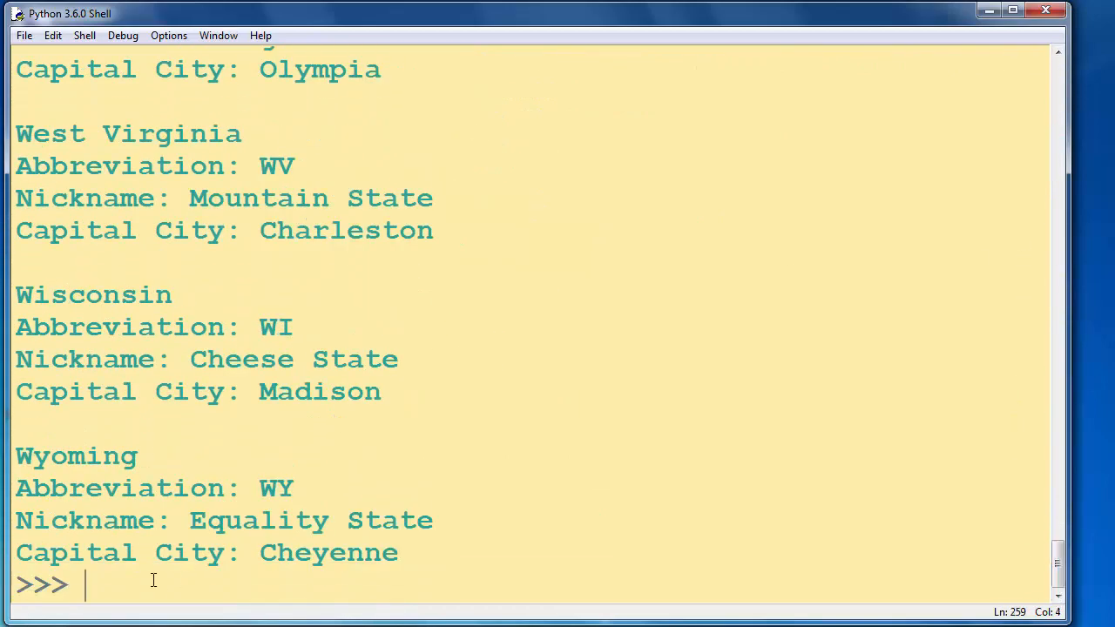
type("my_file")
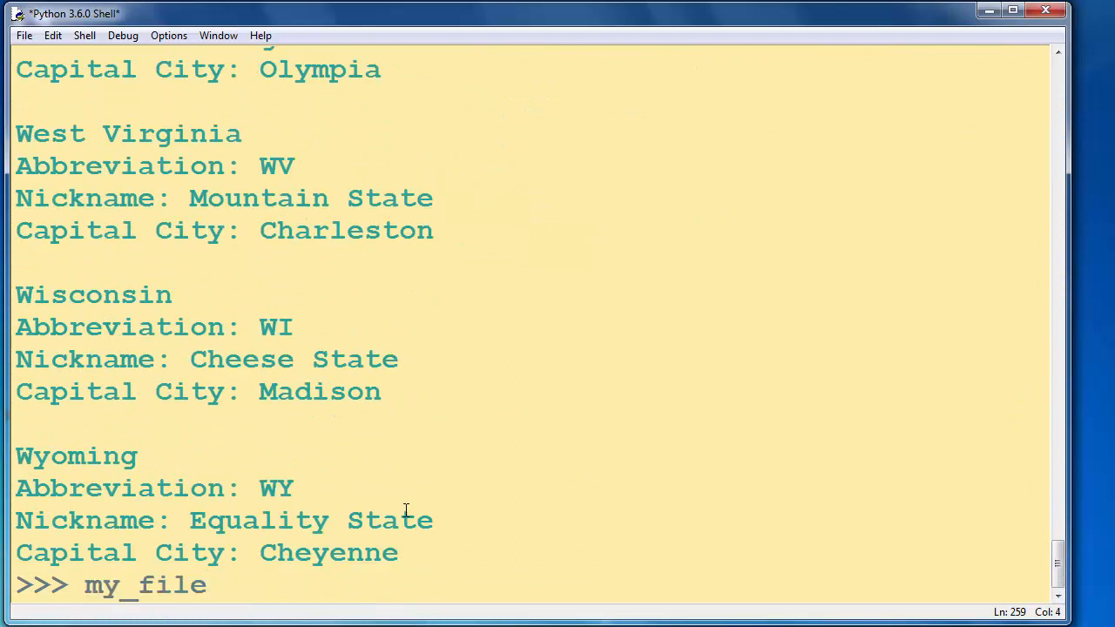
type(".close()")
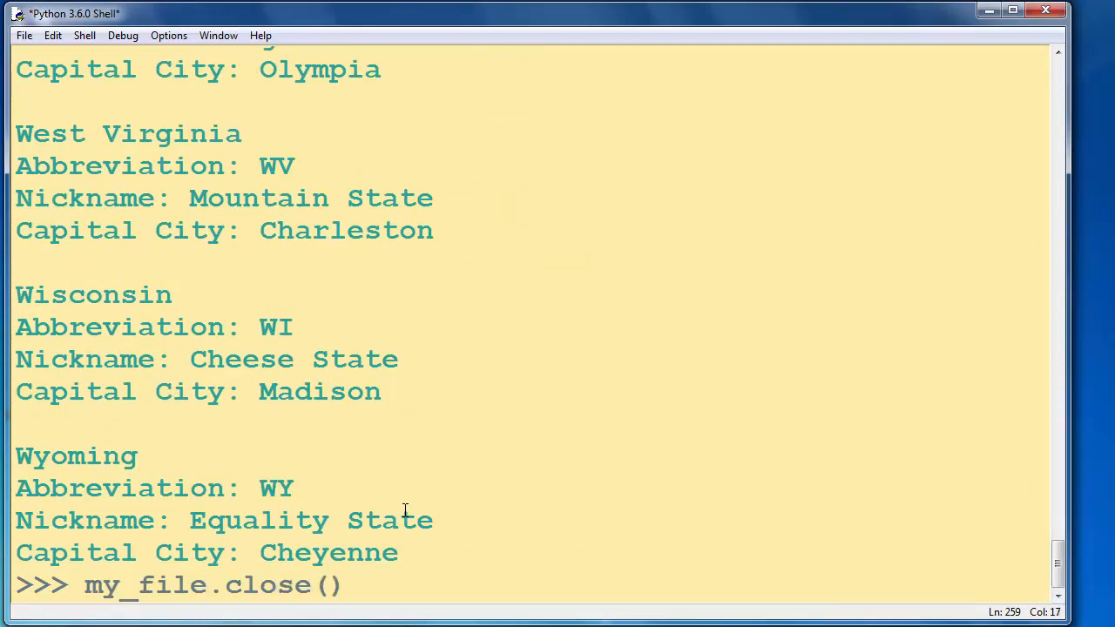
key("Return")
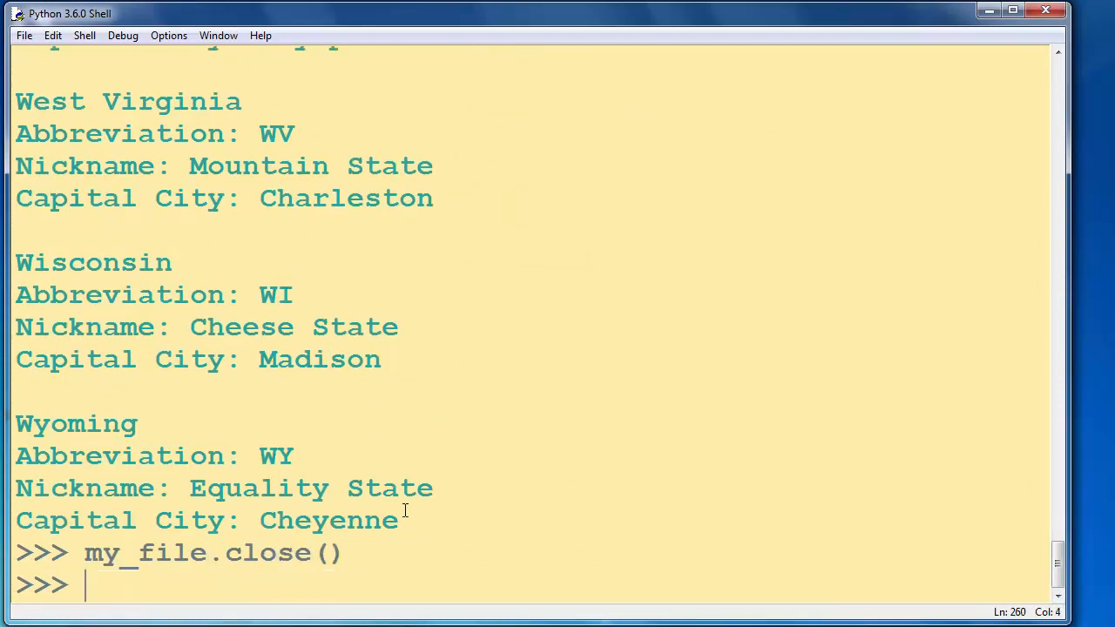